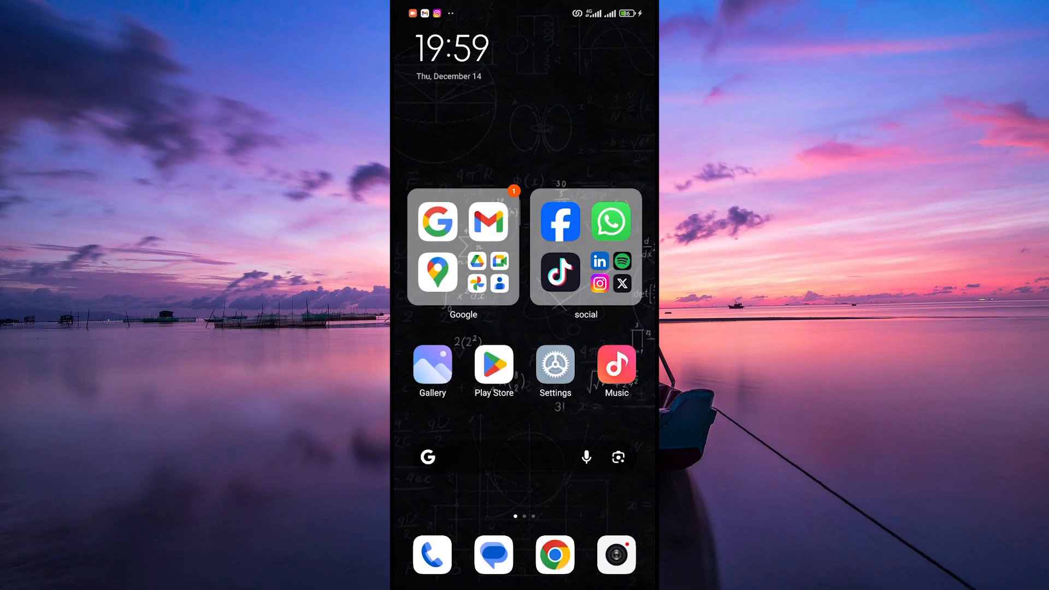
# - Swipe left twice to reach the third home screen page with Waze
pyautogui.hscroll(-3)
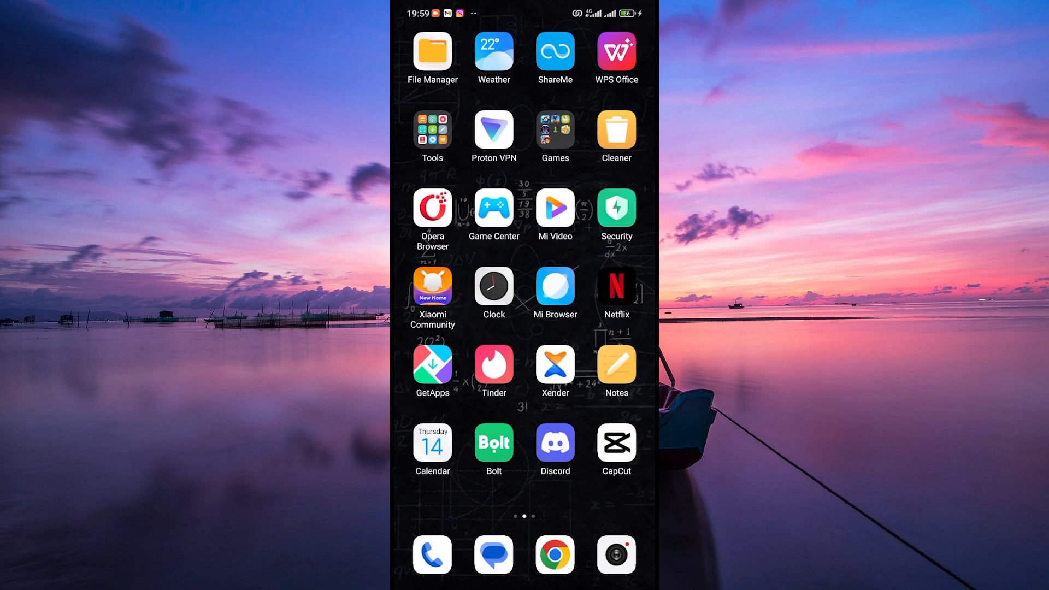
pyautogui.hscroll(-3)
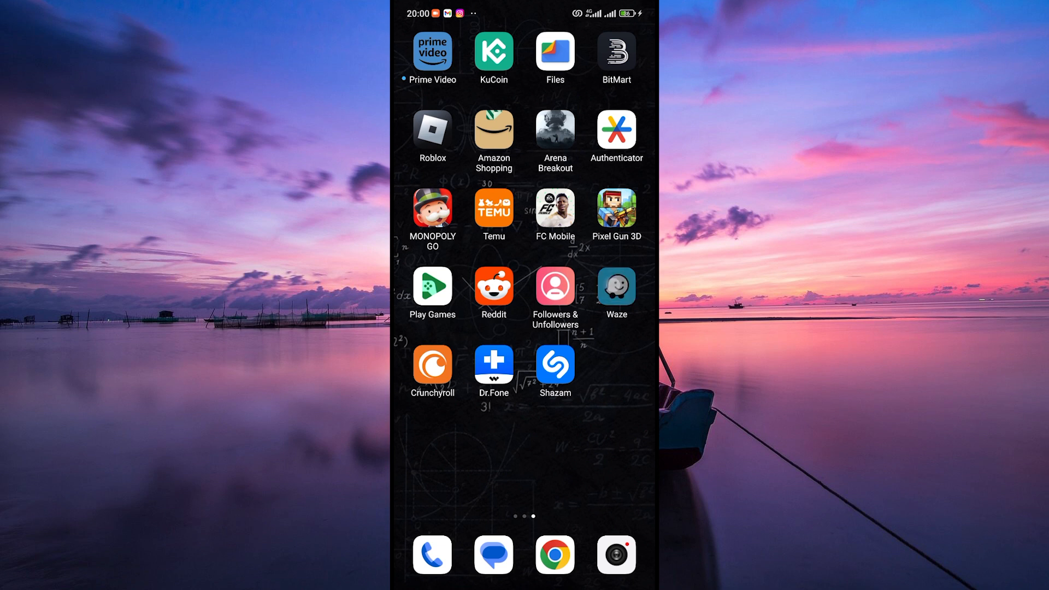
# - Launch Waze and open its main menu from the top-left button
pyautogui.click(616, 284)
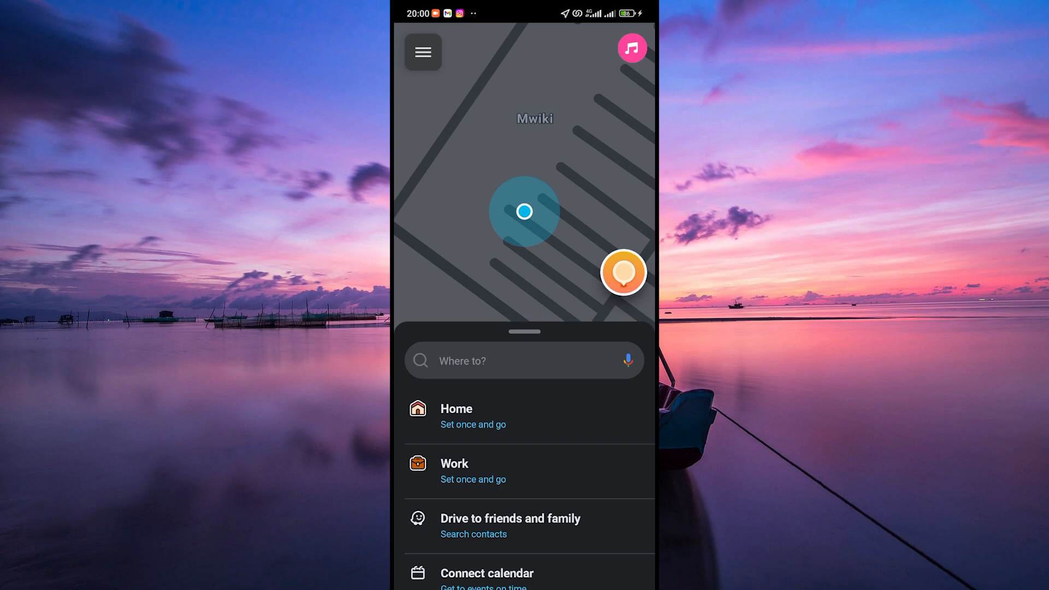
pyautogui.click(423, 53)
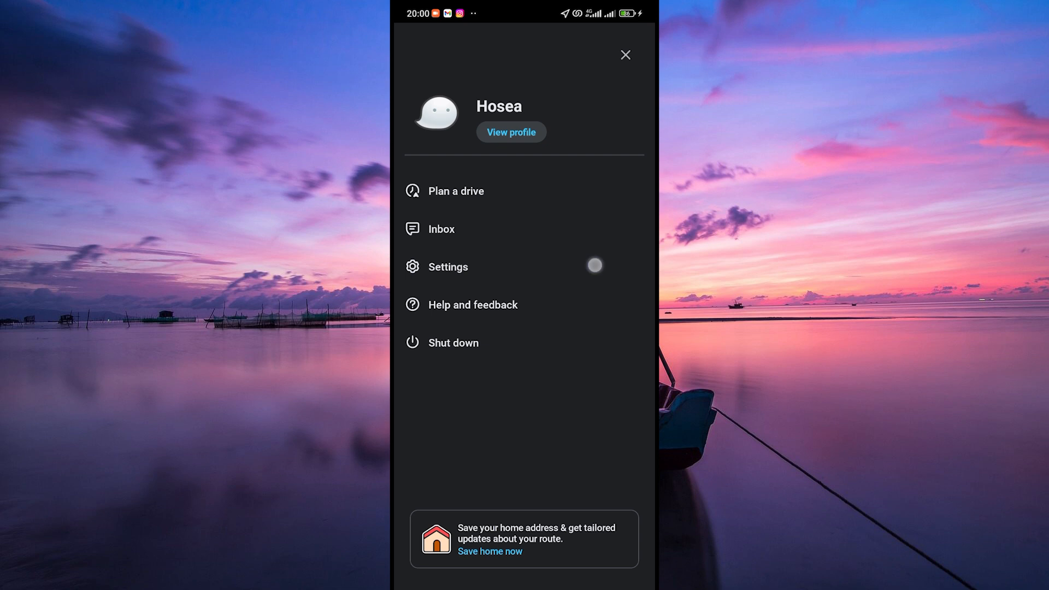
# - Go to Settings, then Voice and sound, showing Sounds on with English (UK) - Kate voice
pyautogui.click(448, 267)
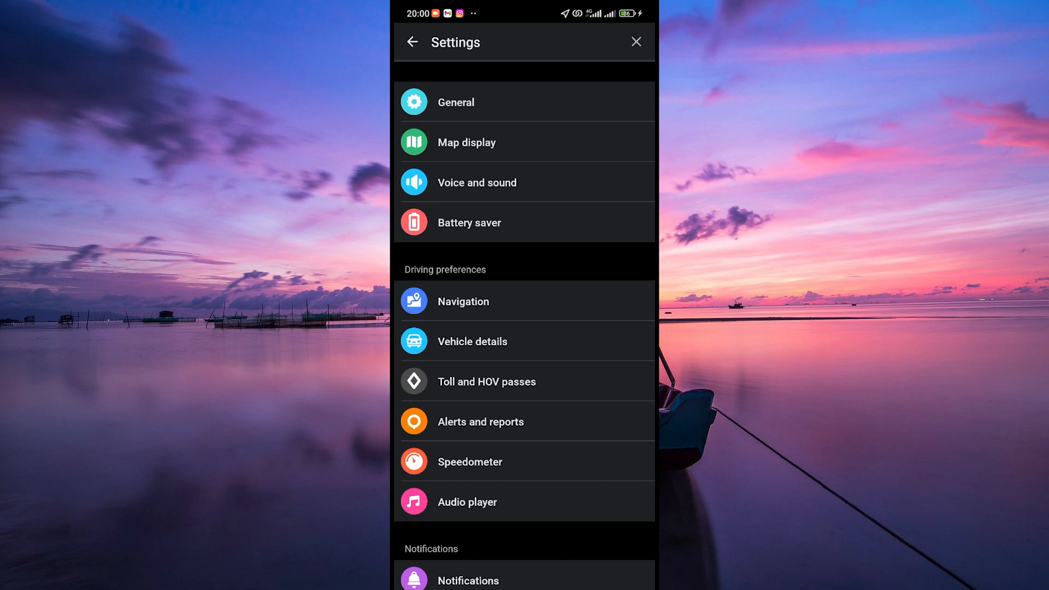
pyautogui.click(477, 182)
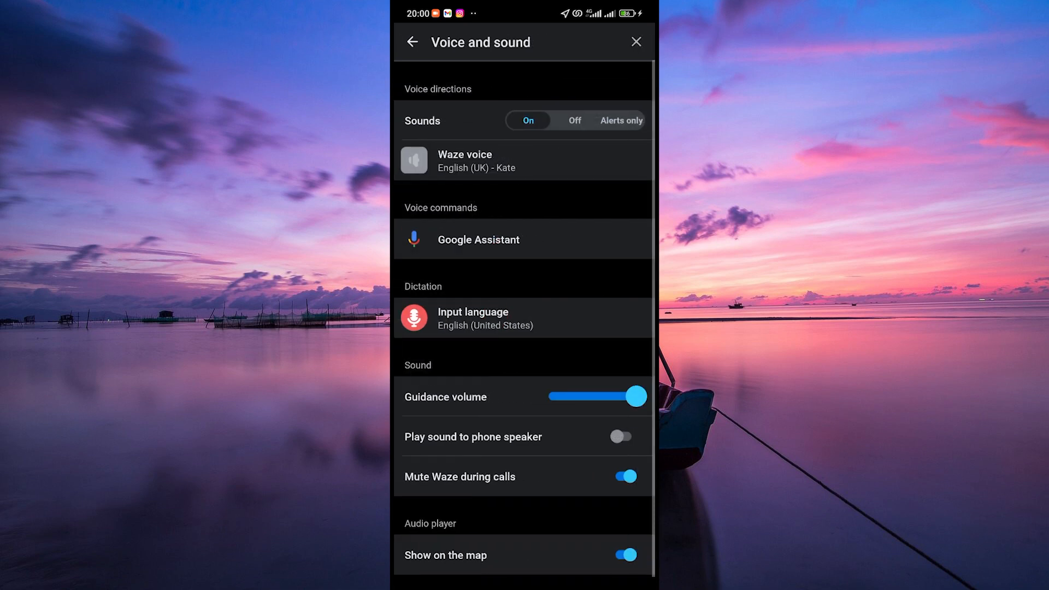